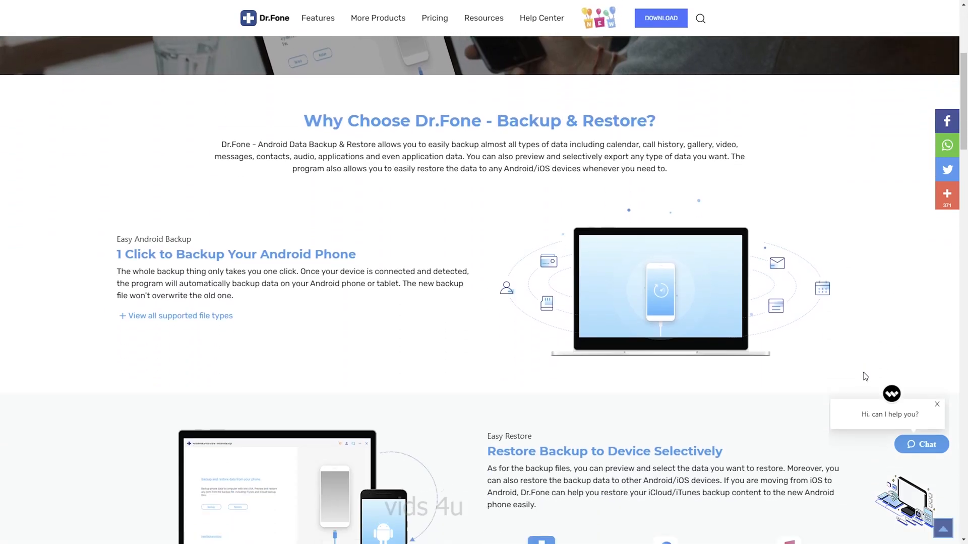
Scroll to the Phone Backup (Android) plans and choose PayPal for the 1 Year License.
scroll("down", 3)
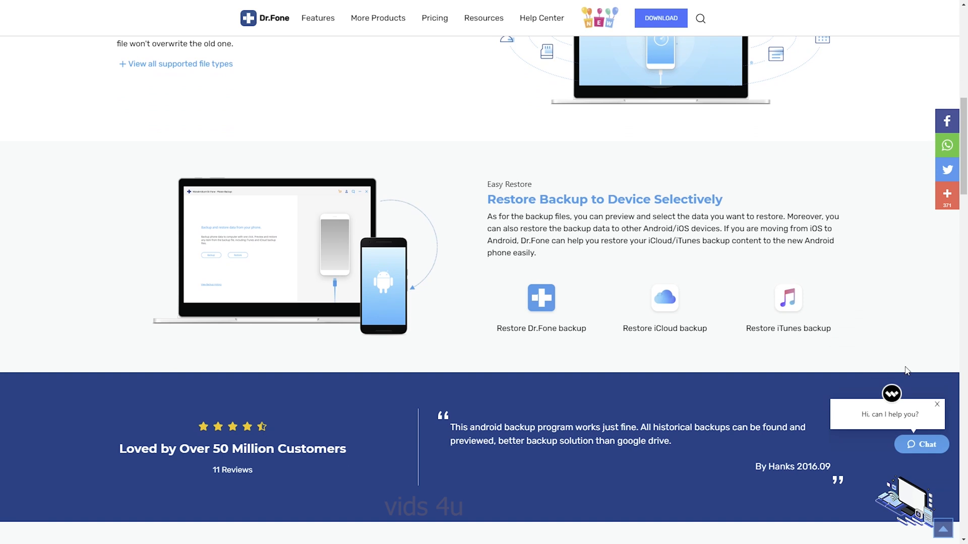
scroll("down", 3)
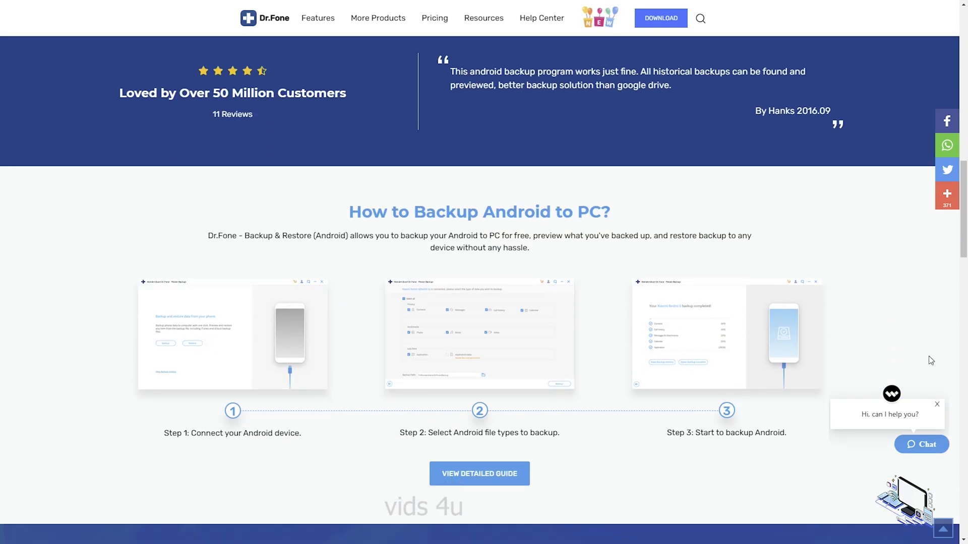
scroll("down", 3)
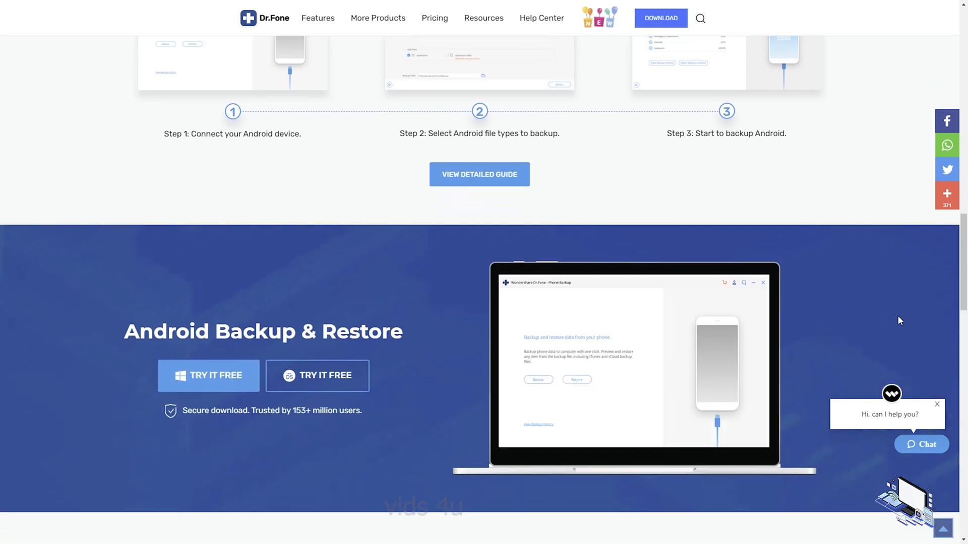
scroll("down", 3)
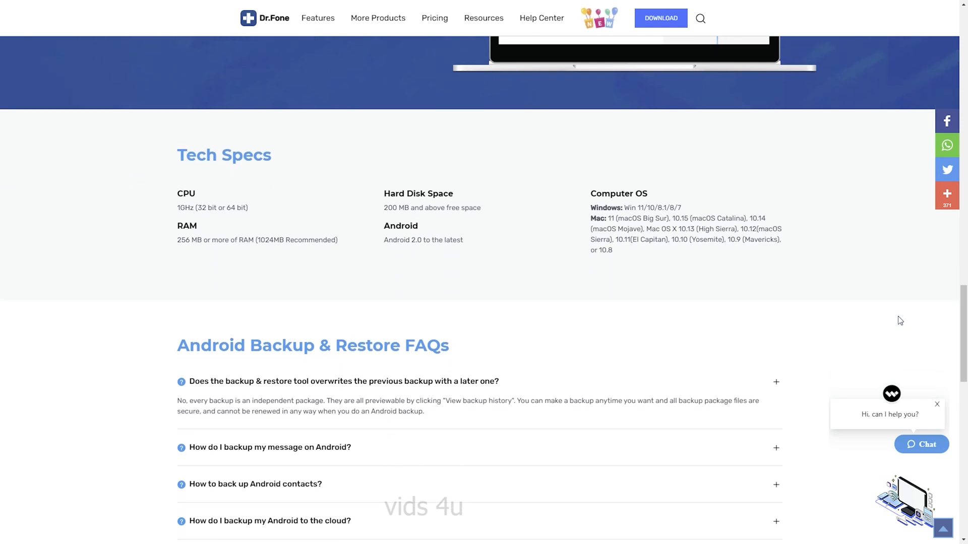
scroll("down", 3)
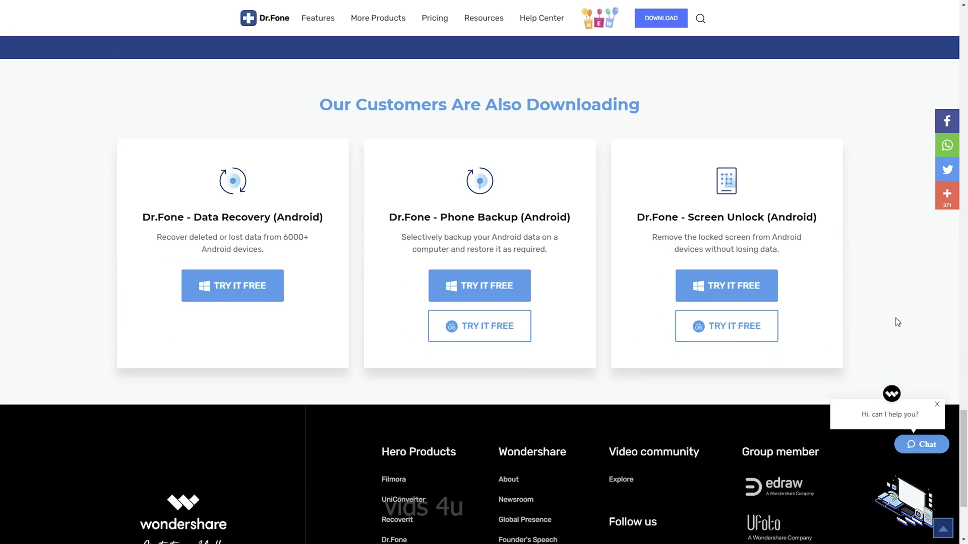
scroll("down", 3)
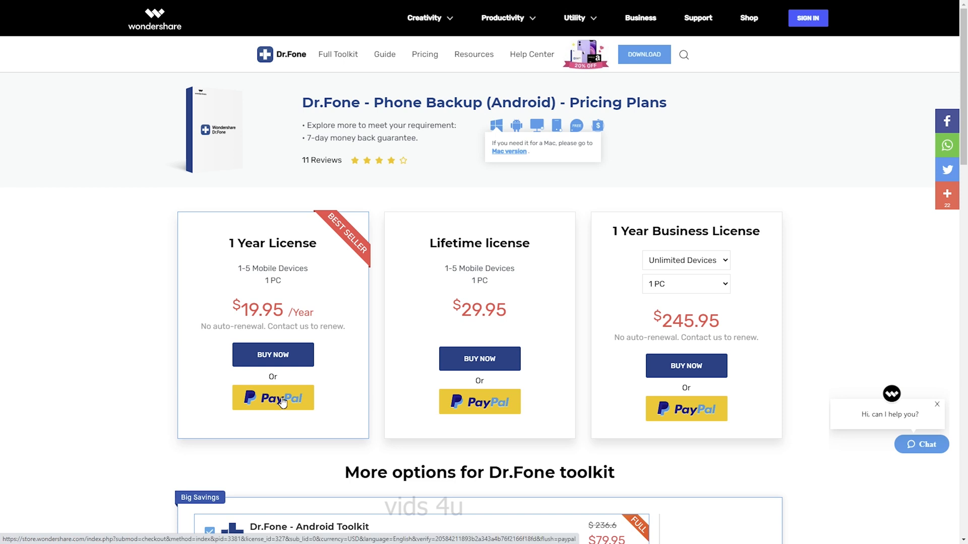
left_click(272, 398)
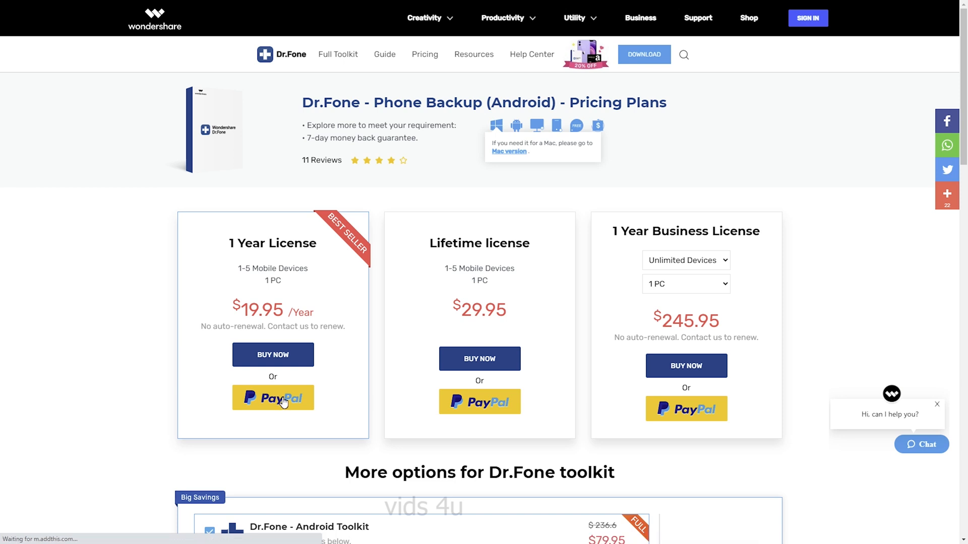
left_click(273, 398)
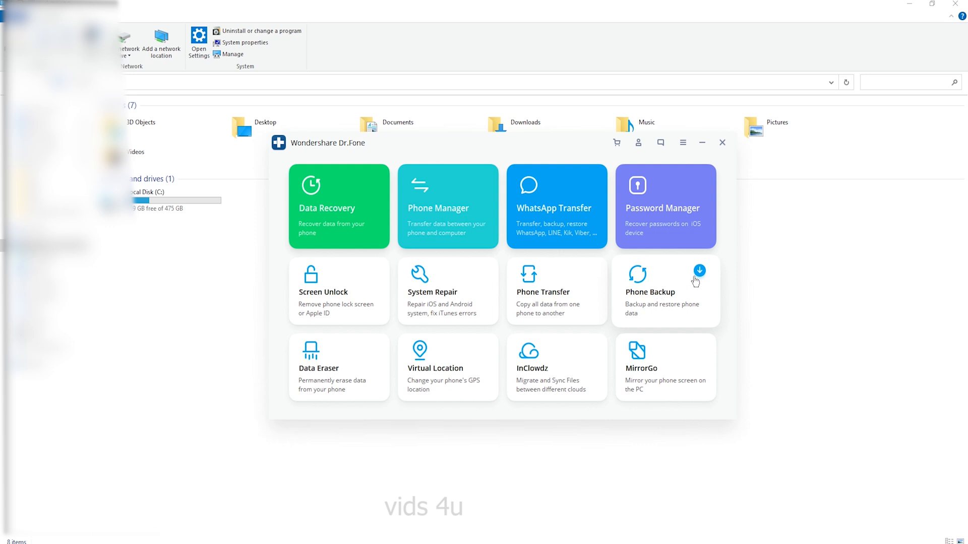
Launch the Phone Backup module from the Dr.Fone home screen.
left_click(698, 271)
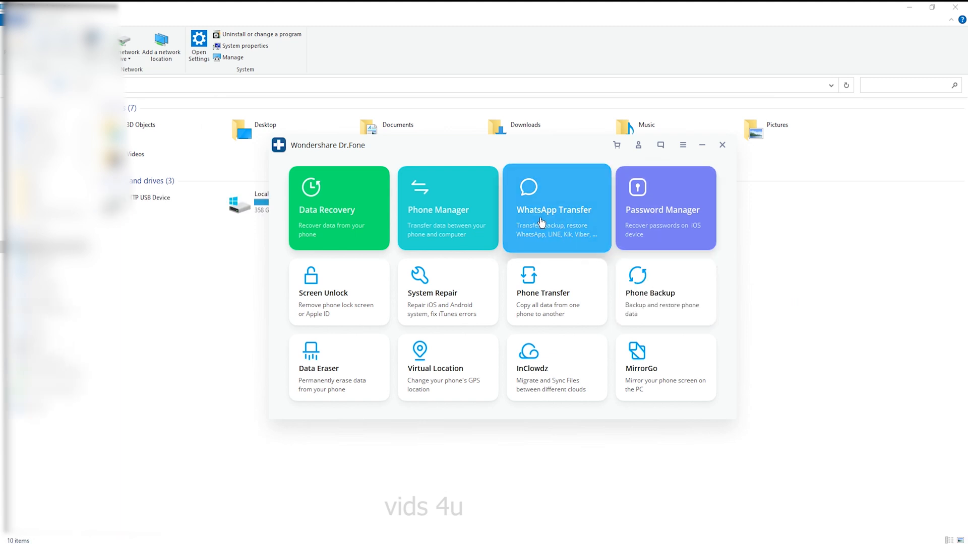
mouse_move(334, 216)
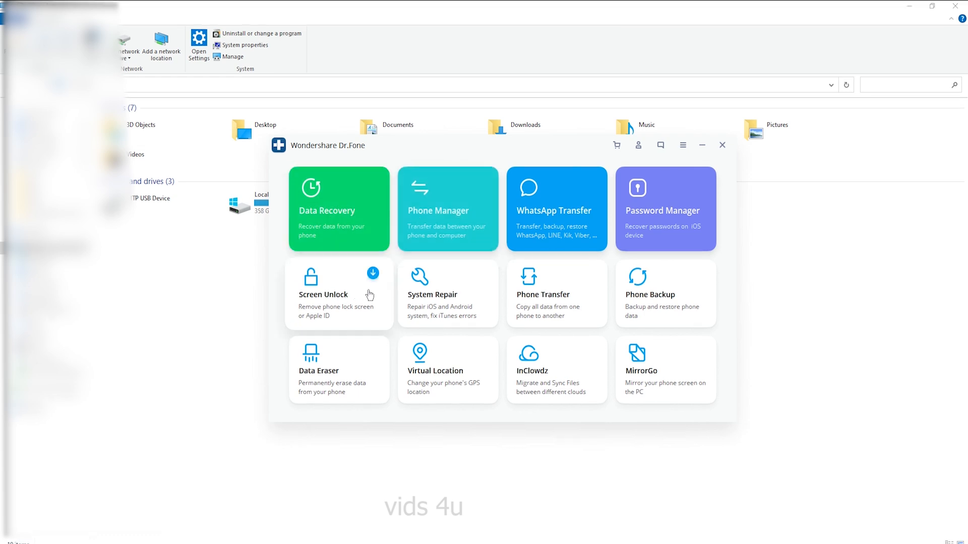
mouse_move(585, 297)
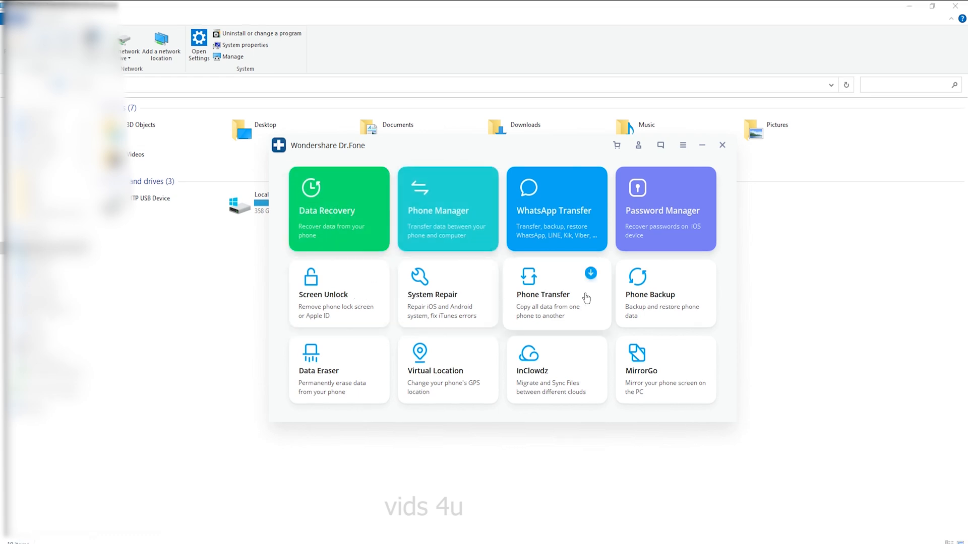
mouse_move(341, 377)
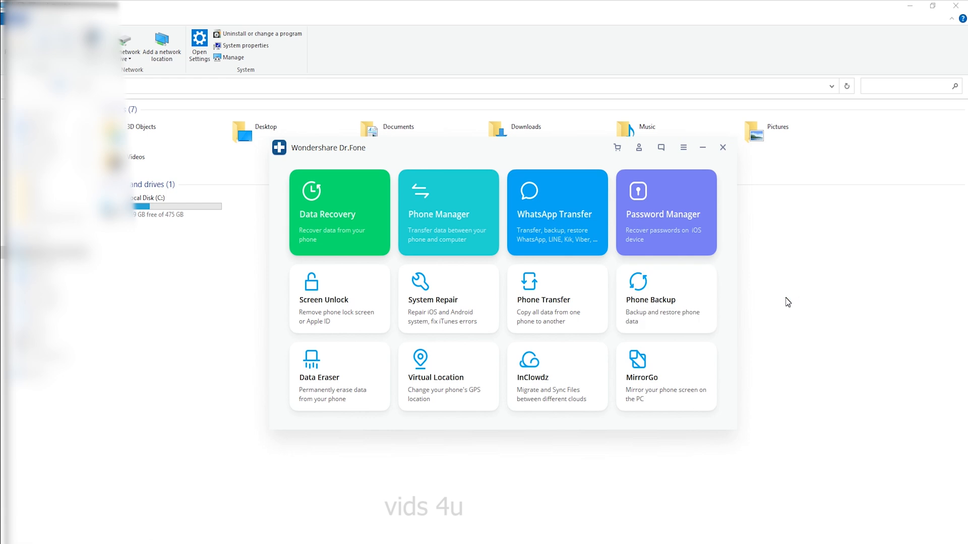
left_click(666, 299)
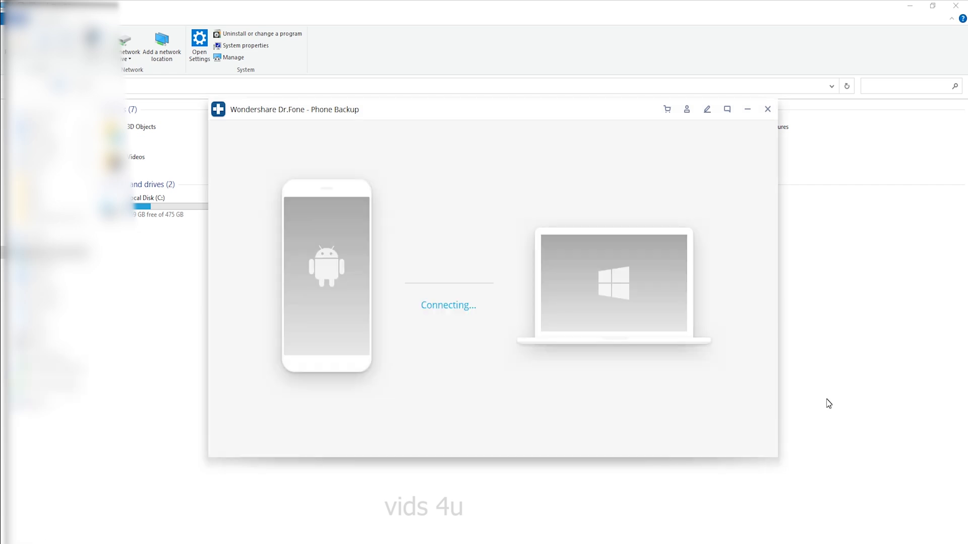
mouse_move(822, 388)
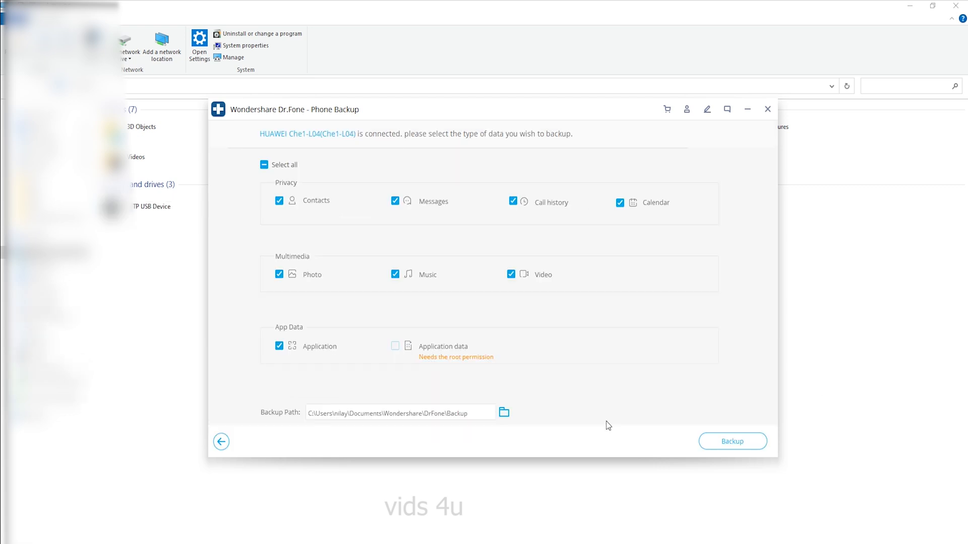
Back up the HUAWEI Che1-L04's contacts, call history, messages, calendar and applications.
left_click(731, 441)
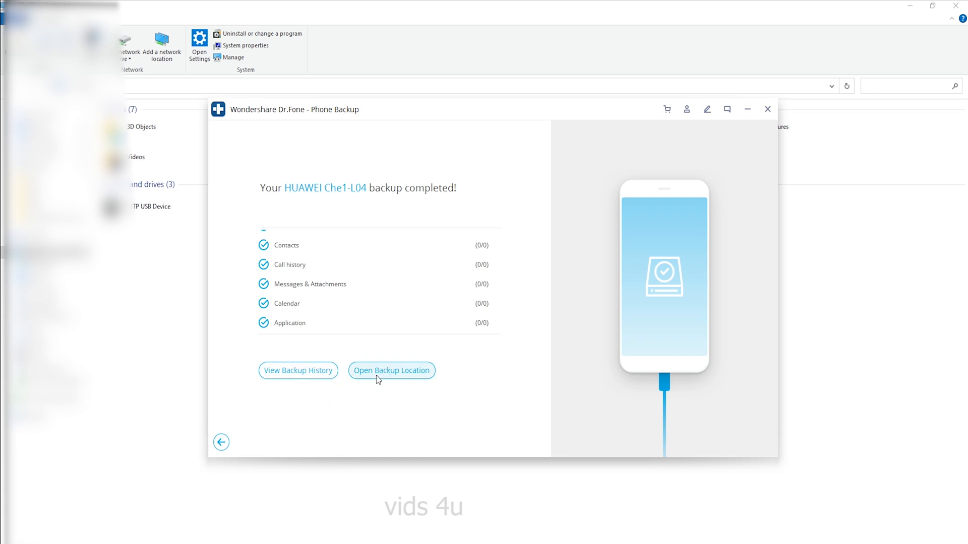
Select the 07-27-2021 HUAWEI Che1-L04 backup under Restore and preview its contents.
left_click(297, 370)
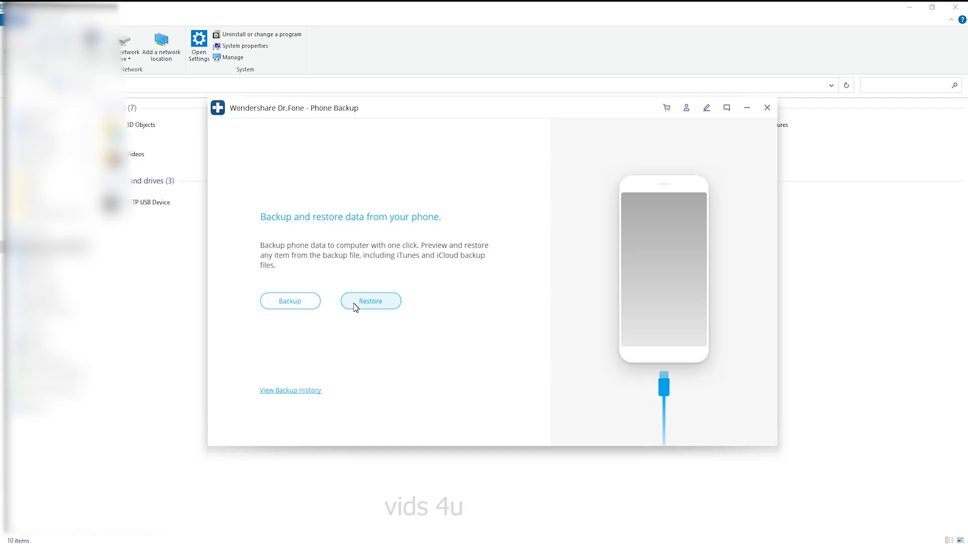
left_click(369, 302)
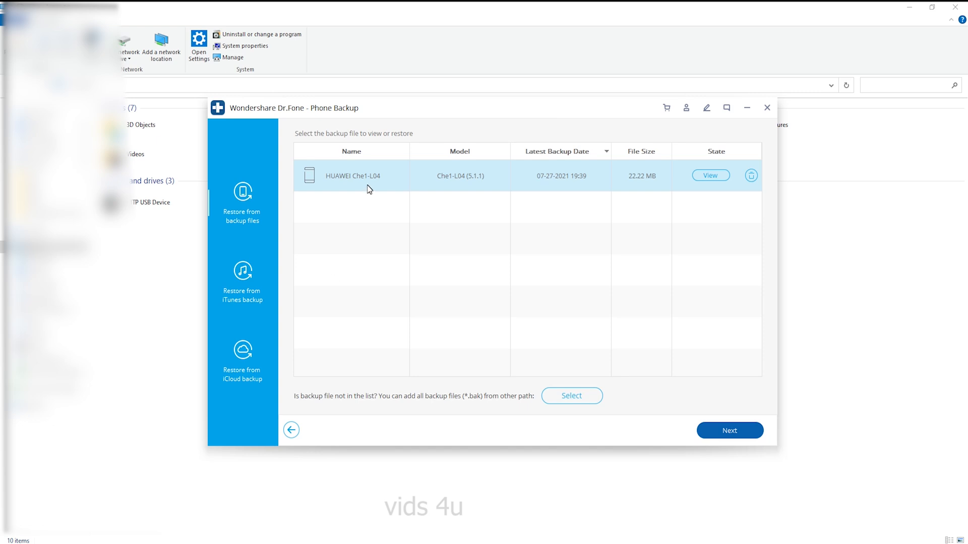
mouse_move(555, 344)
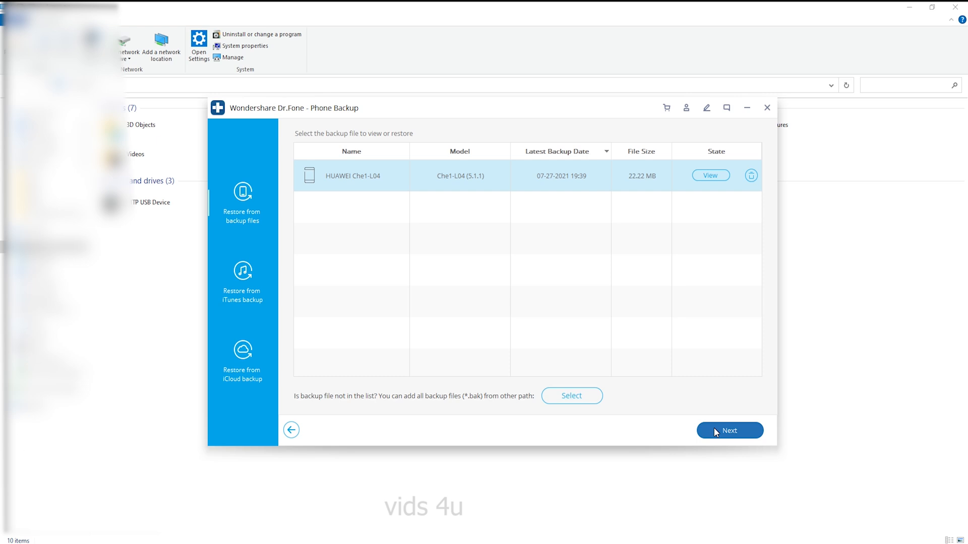
left_click(729, 430)
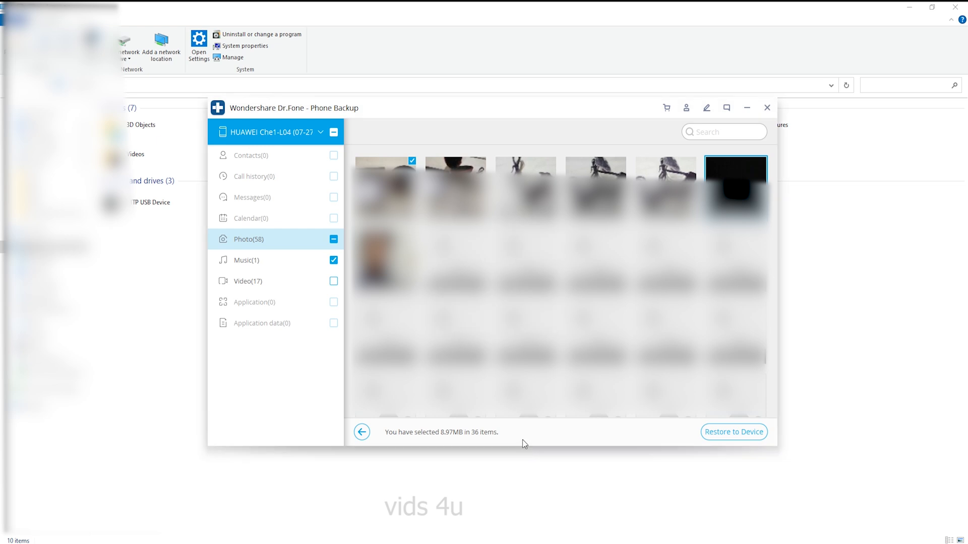
mouse_move(687, 116)
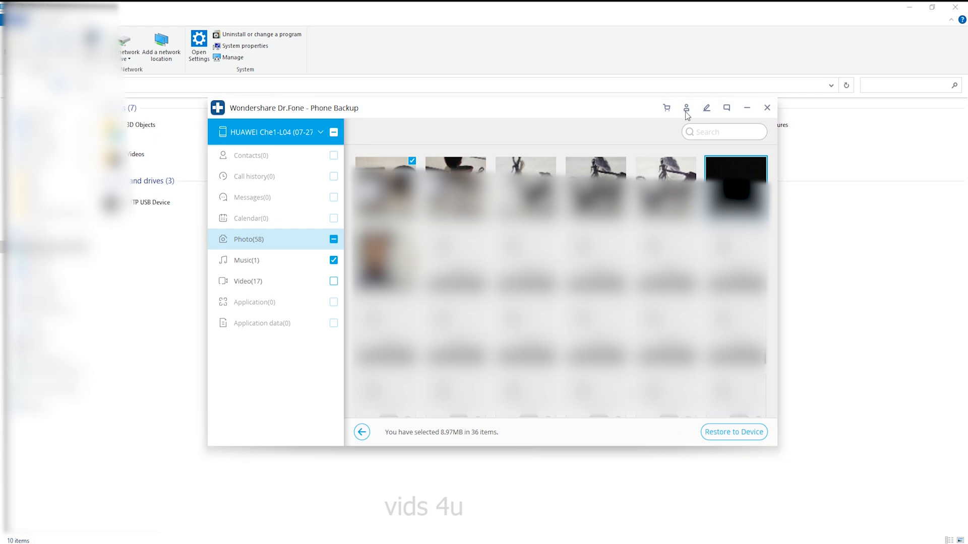
Return to the HUAWEI Che1-L04 backup completed screen after selecting 36 items.
left_click(362, 431)
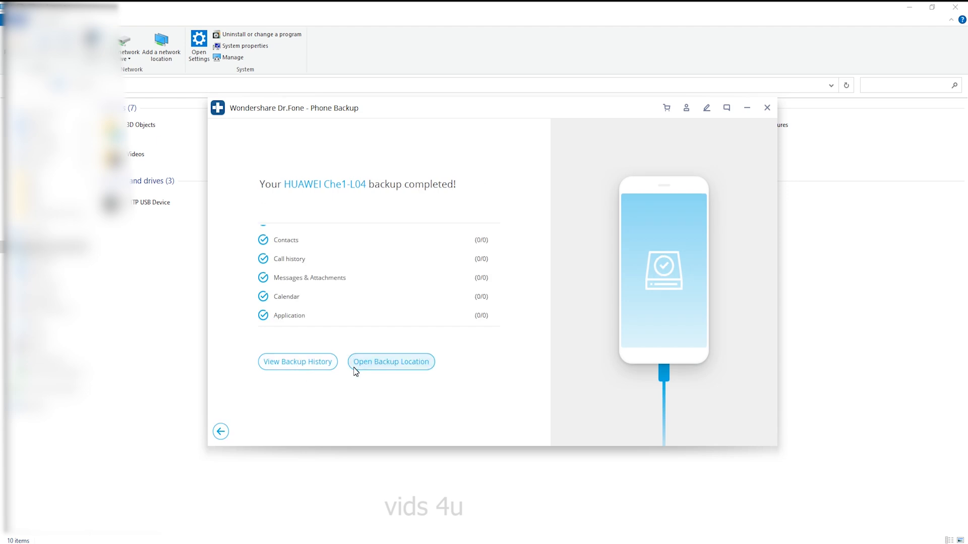
Reveal the HUAWEI backup's .bak file in the Dr.Fone Backup folder.
left_click(391, 362)
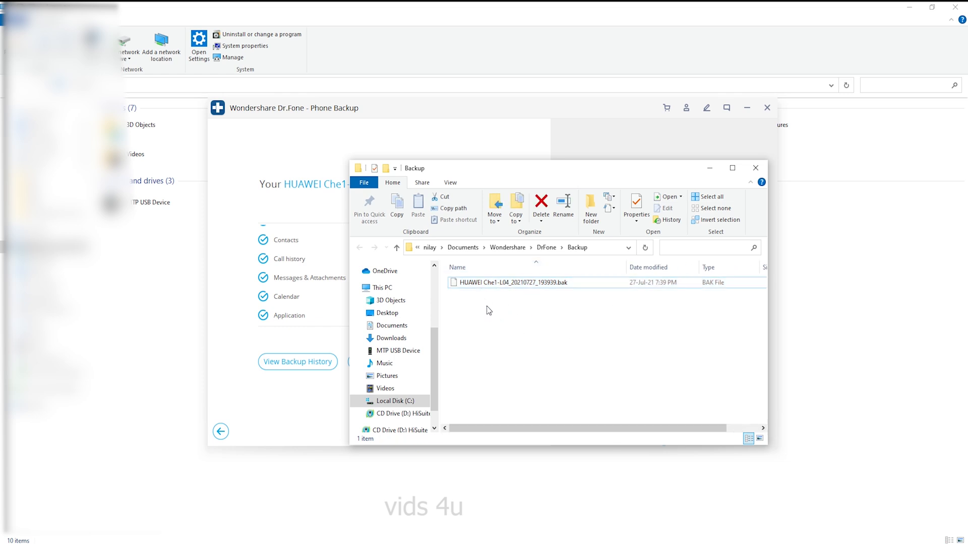
left_click(512, 282)
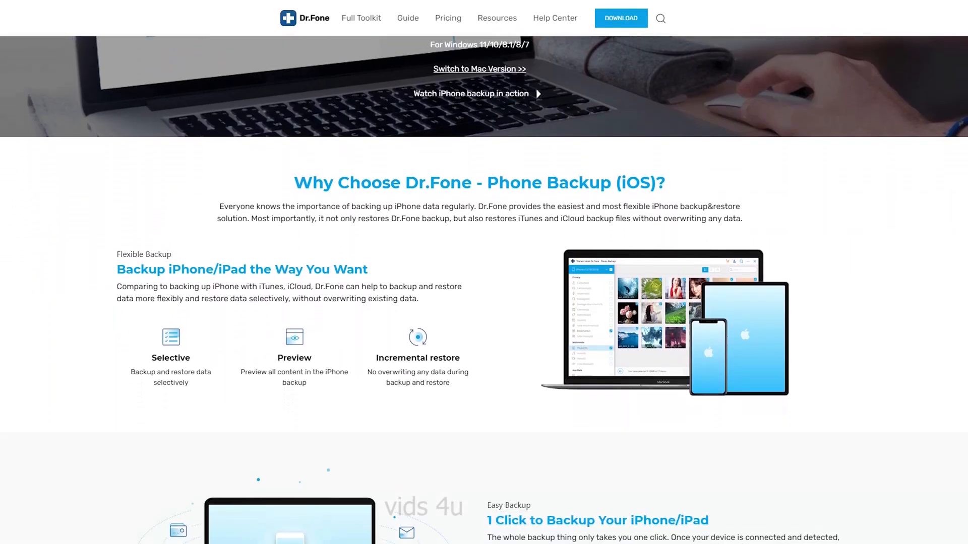
scroll("down", 3)
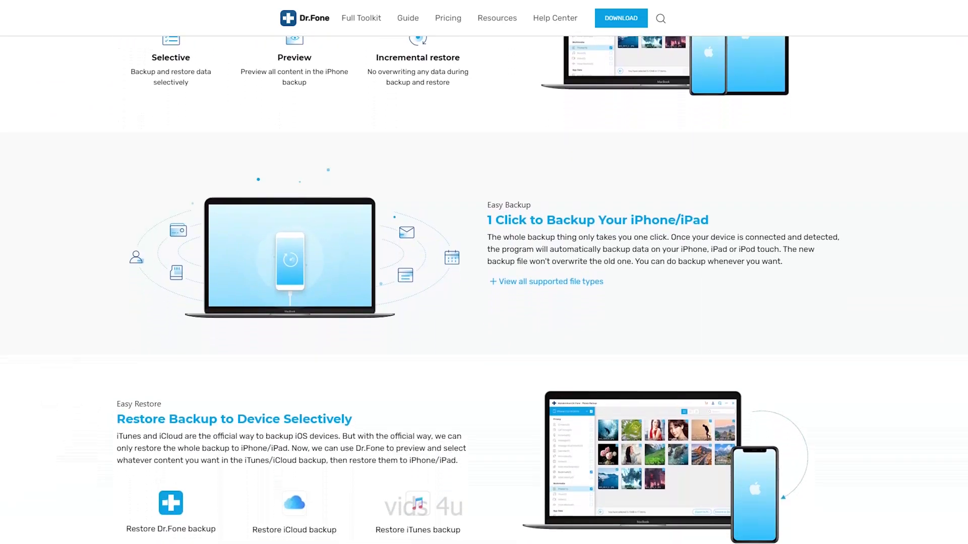
scroll("down", 3)
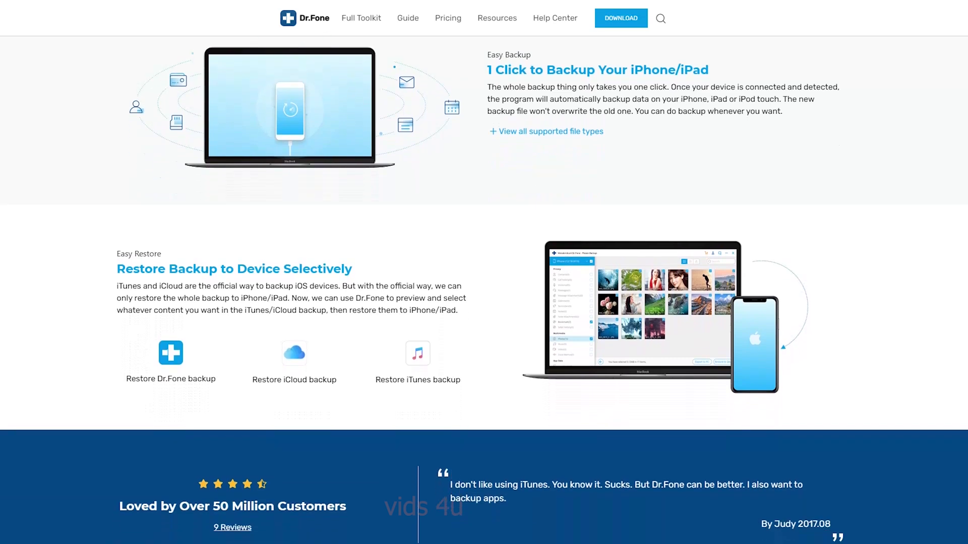
scroll("down", 3)
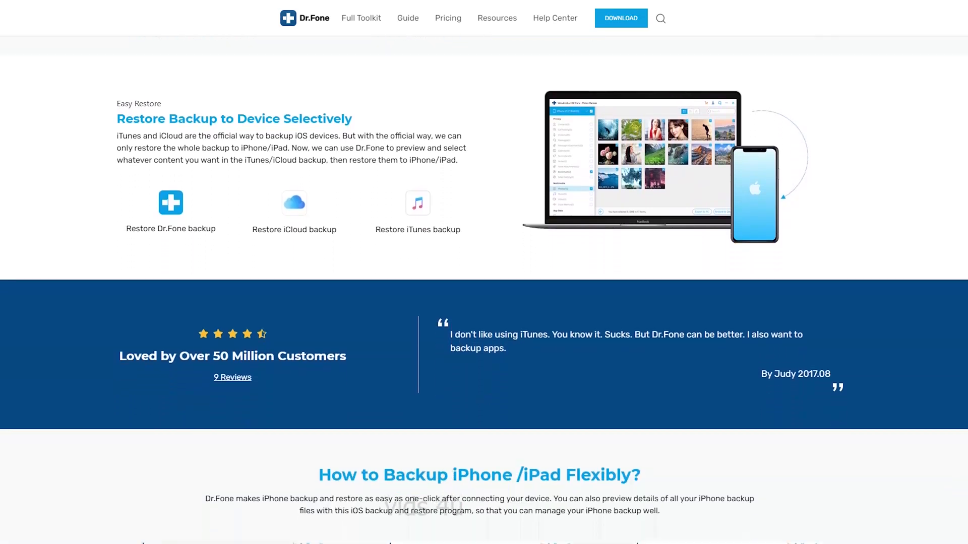
scroll("down", 3)
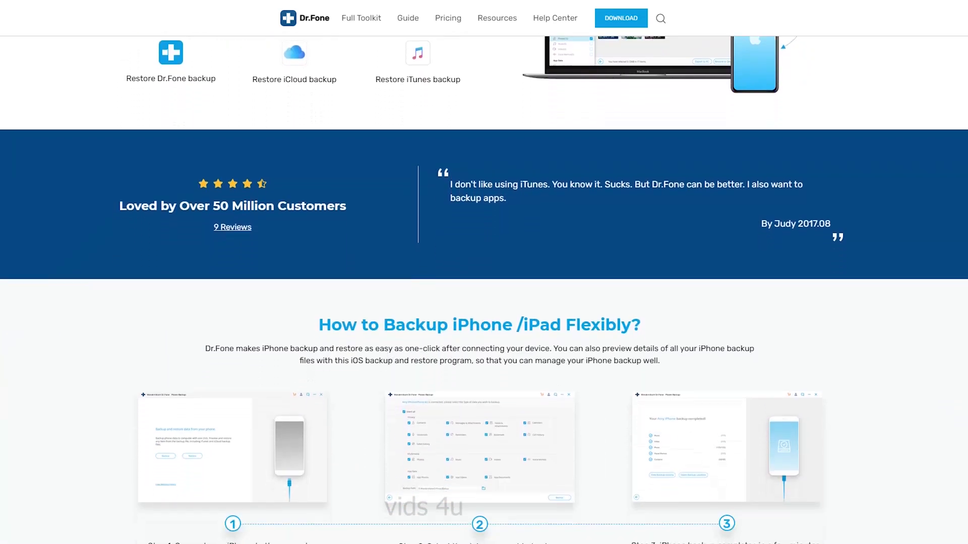
scroll("down", 3)
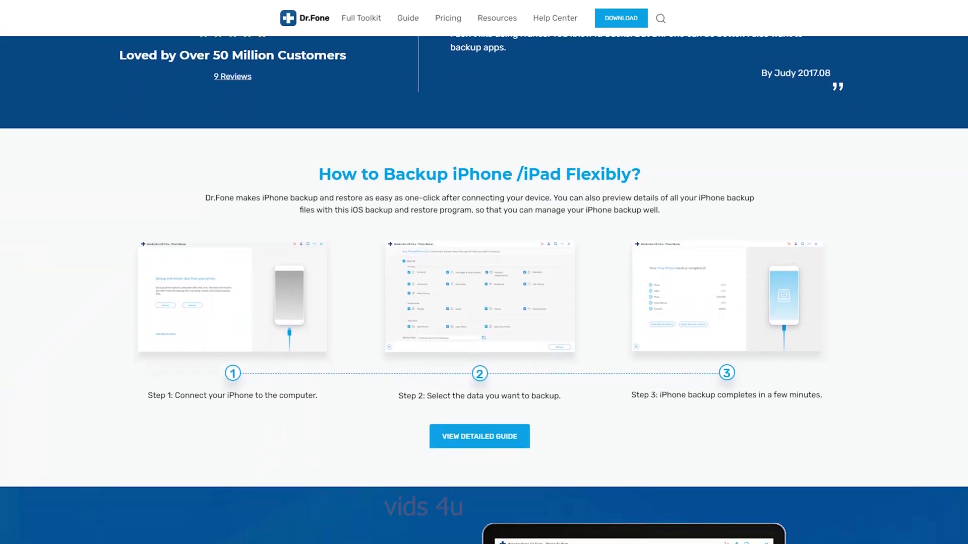
scroll("down", 3)
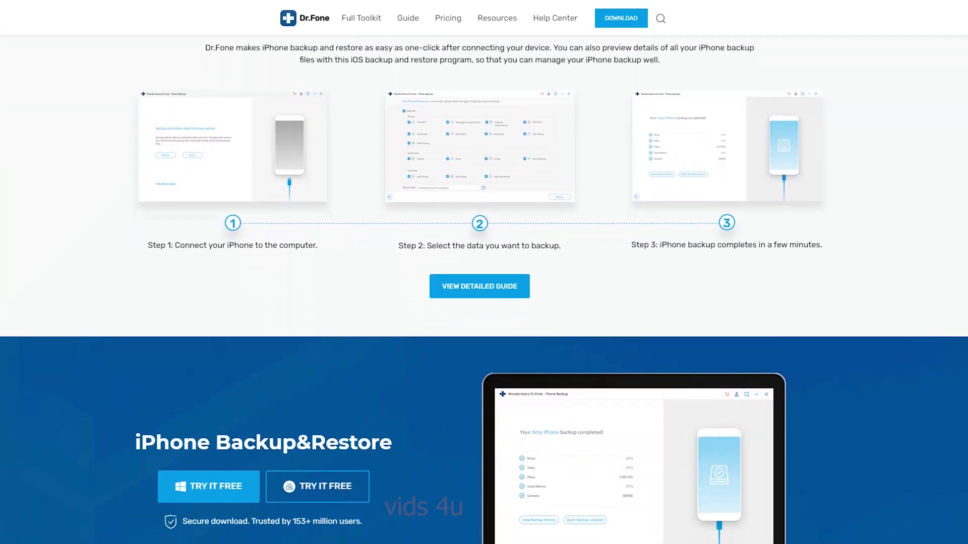
scroll("down", 3)
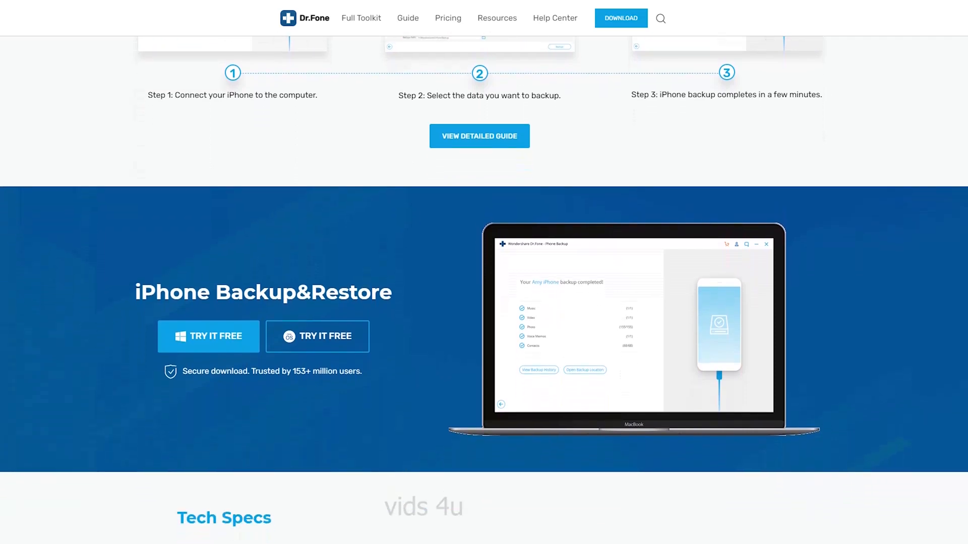